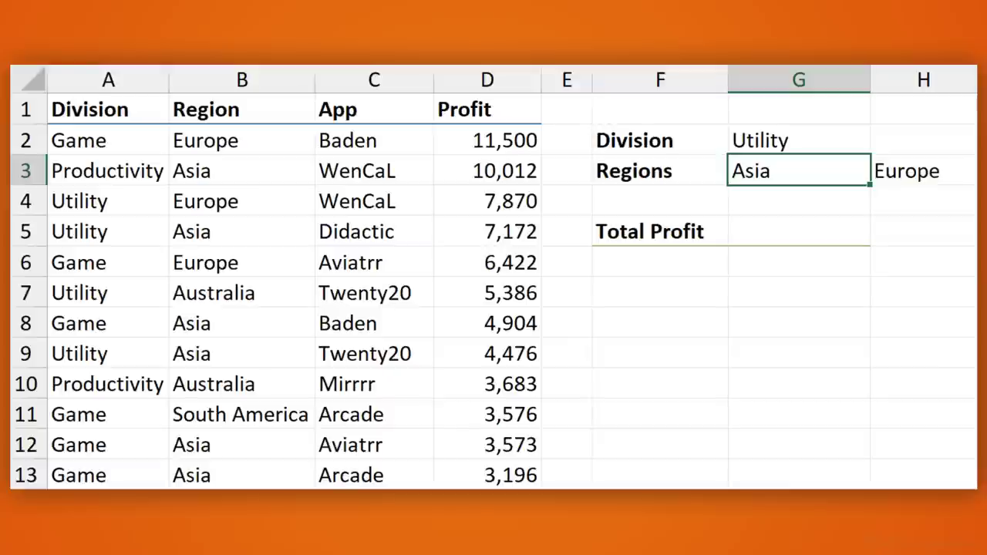
Review the criteria: Utility in G2, regions Asia and Europe in G3:H3, and Region column entries.
{"action": "left_click", "coordinate": [799, 231]}
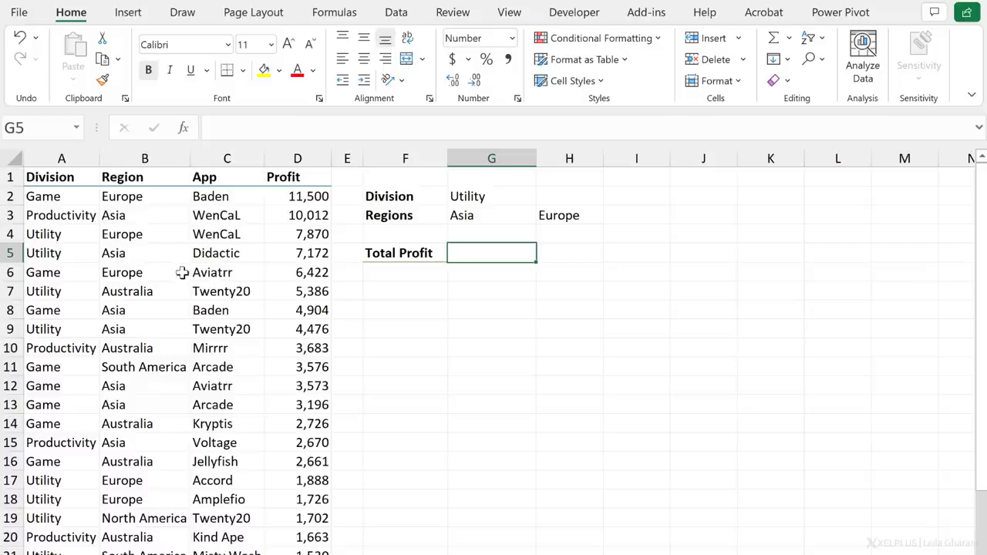
{"action": "scroll", "scroll_direction": "down", "scroll_amount": 3}
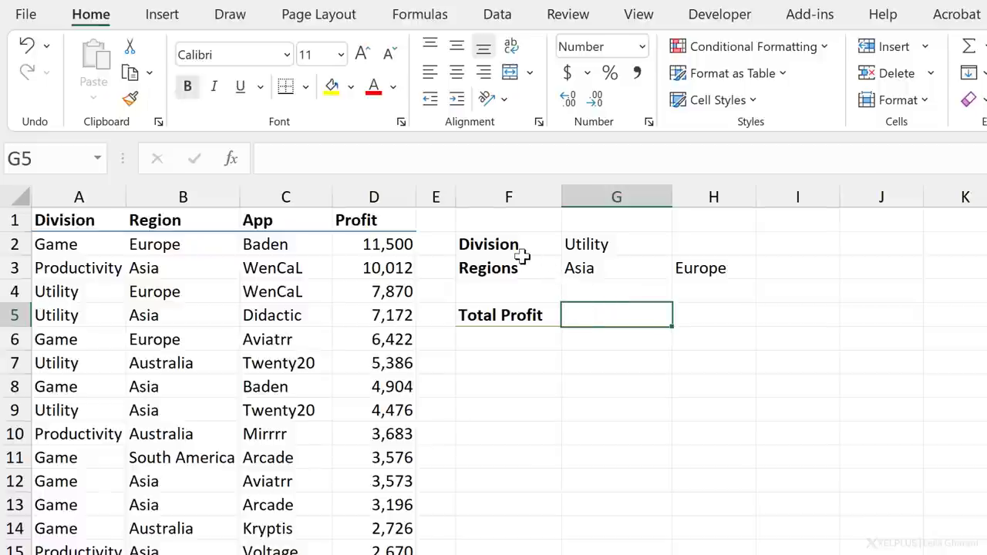
{"action": "left_click", "coordinate": [618, 244]}
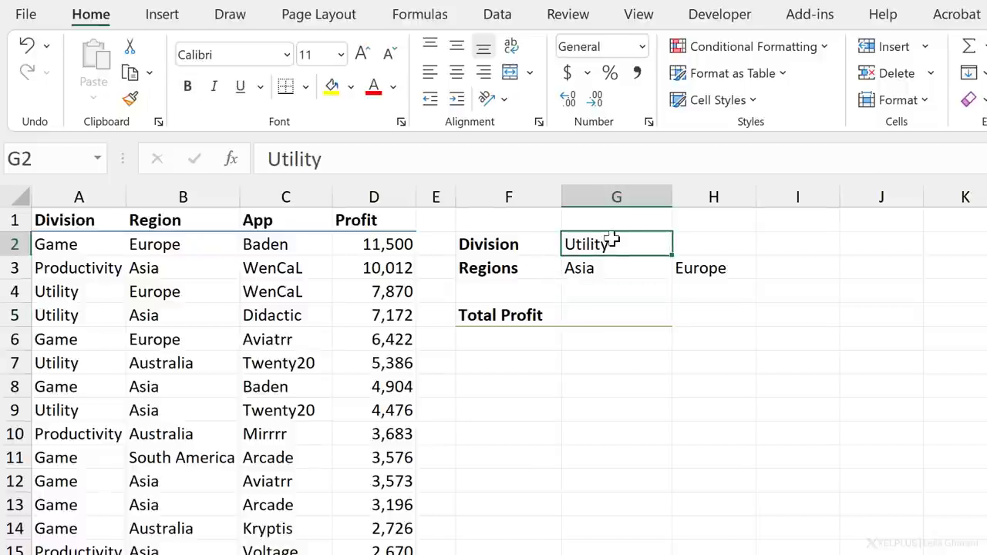
{"action": "mouse_move", "coordinate": [620, 254]}
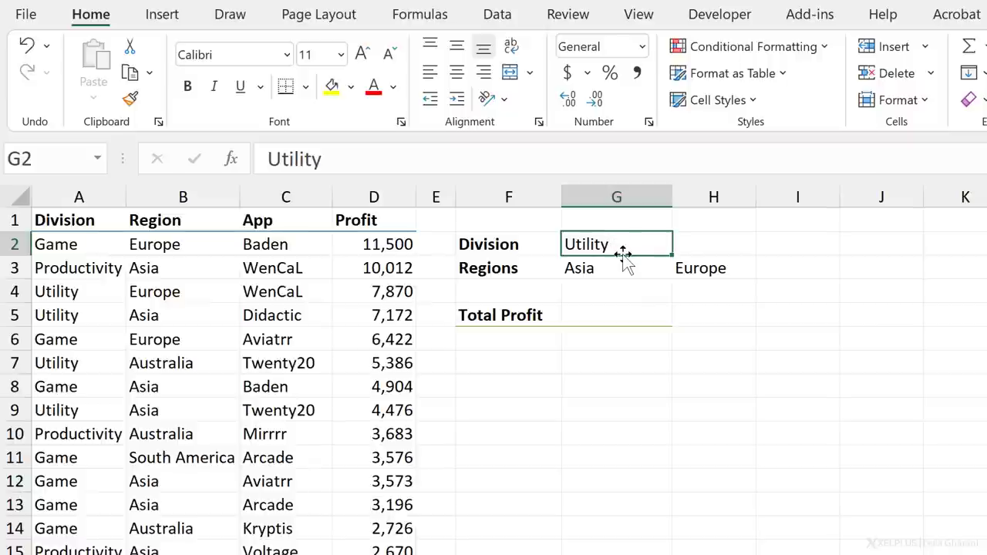
{"action": "left_click", "coordinate": [617, 269]}
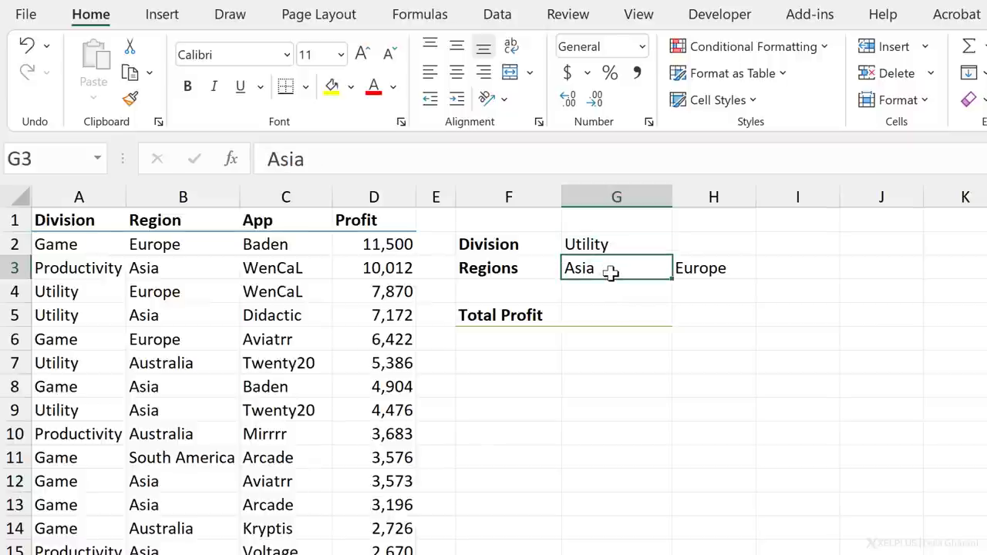
{"action": "mouse_move", "coordinate": [698, 276]}
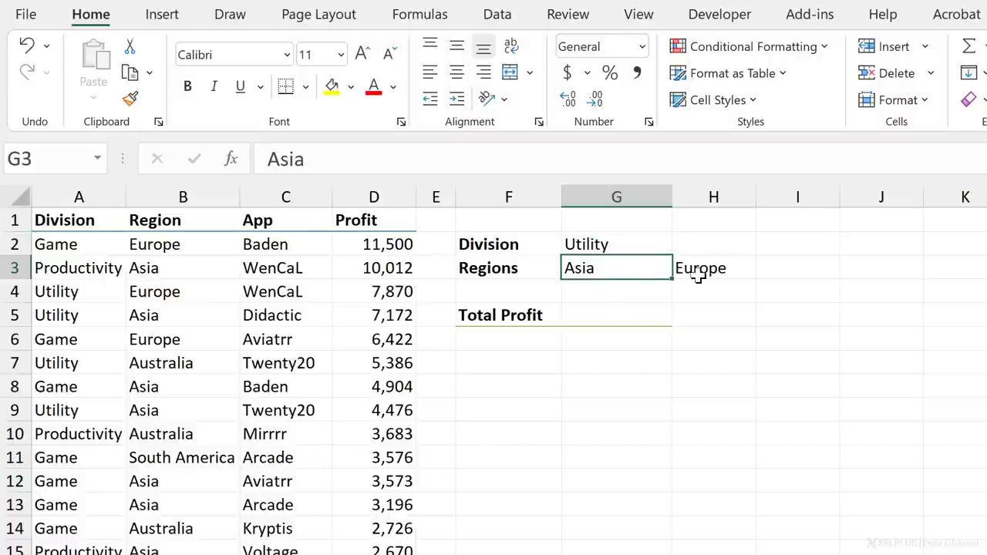
{"action": "left_click", "coordinate": [713, 269]}
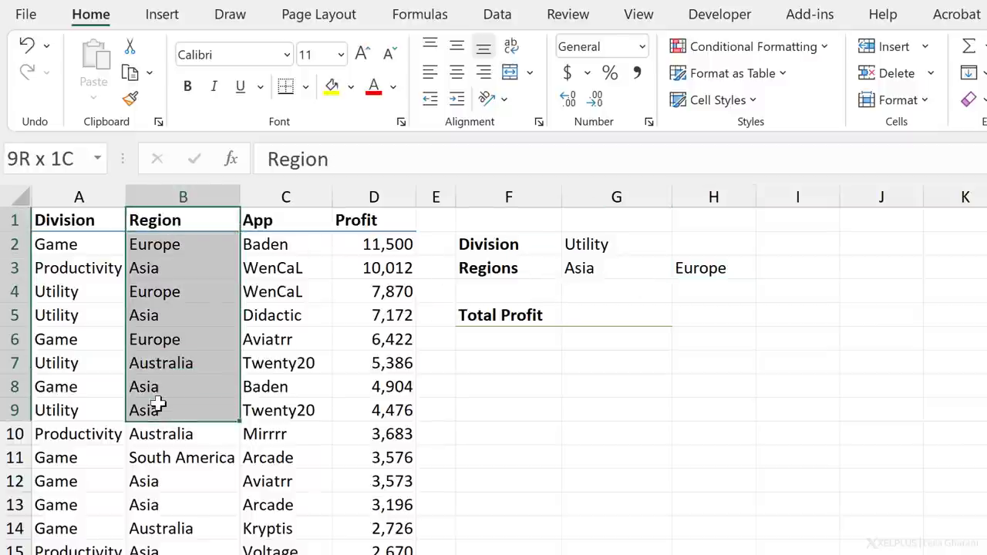
{"action": "left_click", "coordinate": [182, 386]}
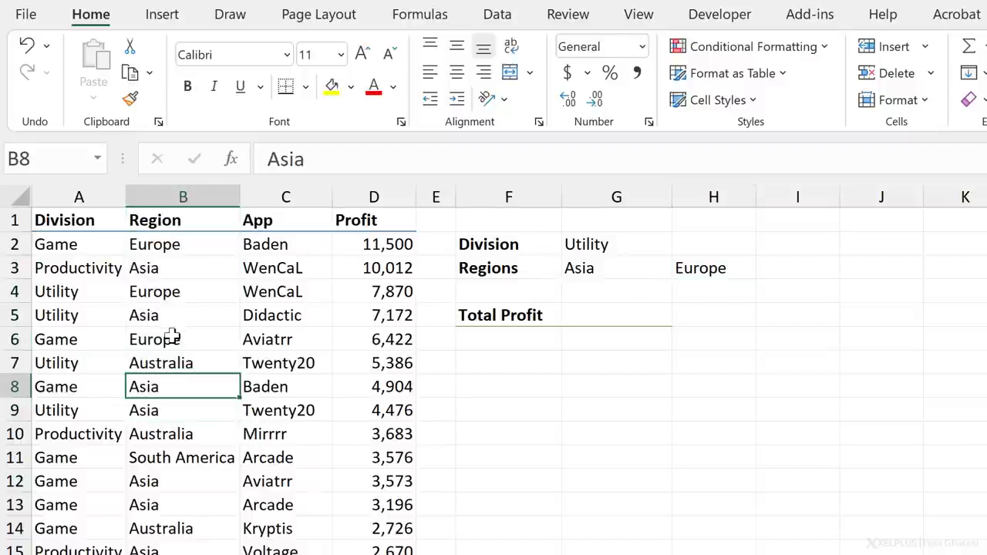
{"action": "left_click", "coordinate": [182, 339]}
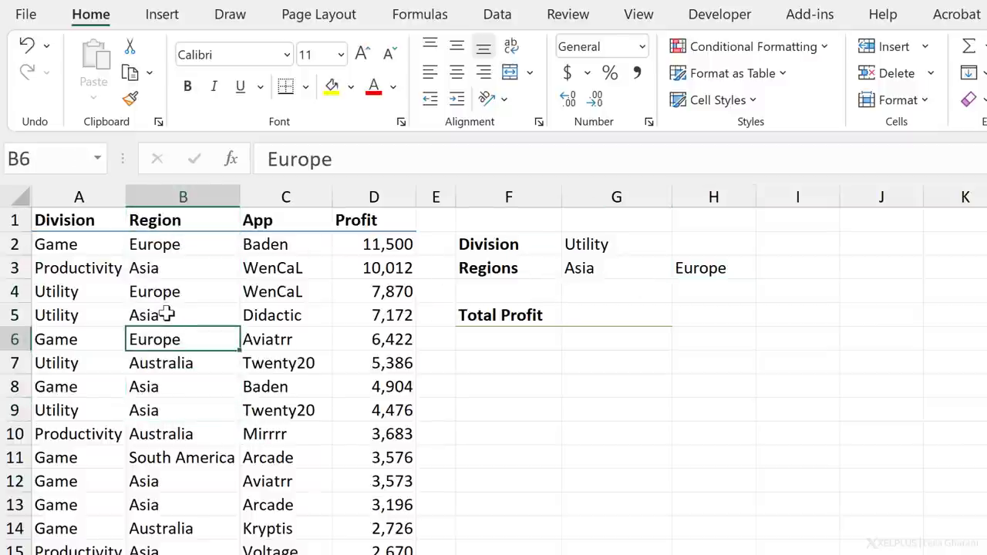
{"action": "mouse_move", "coordinate": [630, 337]}
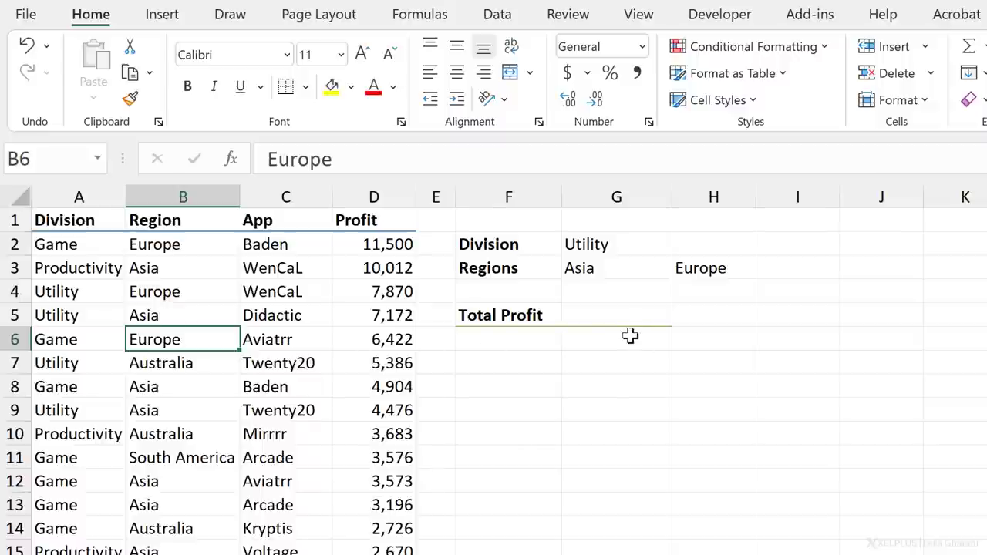
{"action": "mouse_move", "coordinate": [617, 330]}
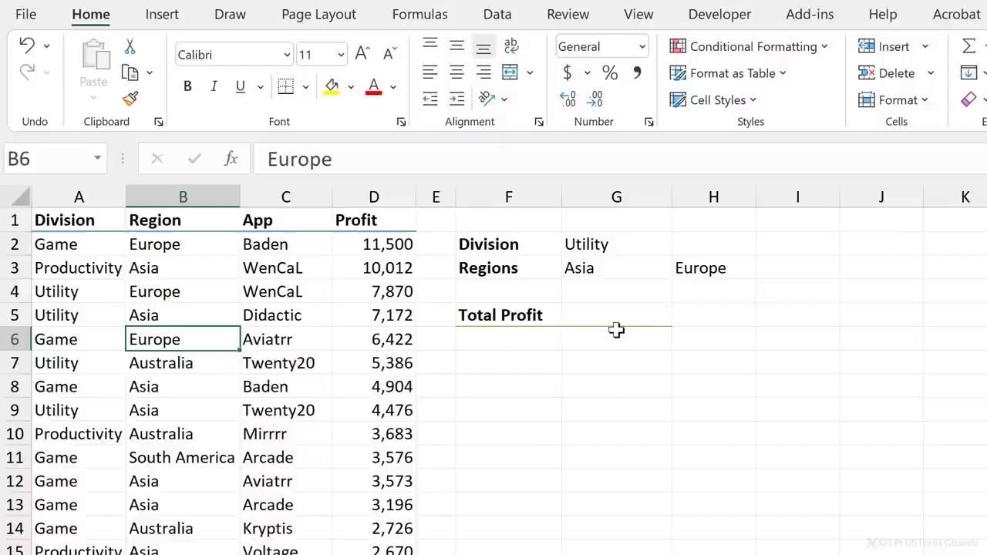
Enter a SUMIFS in G5 summing Profit for Division Utility and Region Asia (G3), giving 11,648.
{"action": "left_click", "coordinate": [617, 315]}
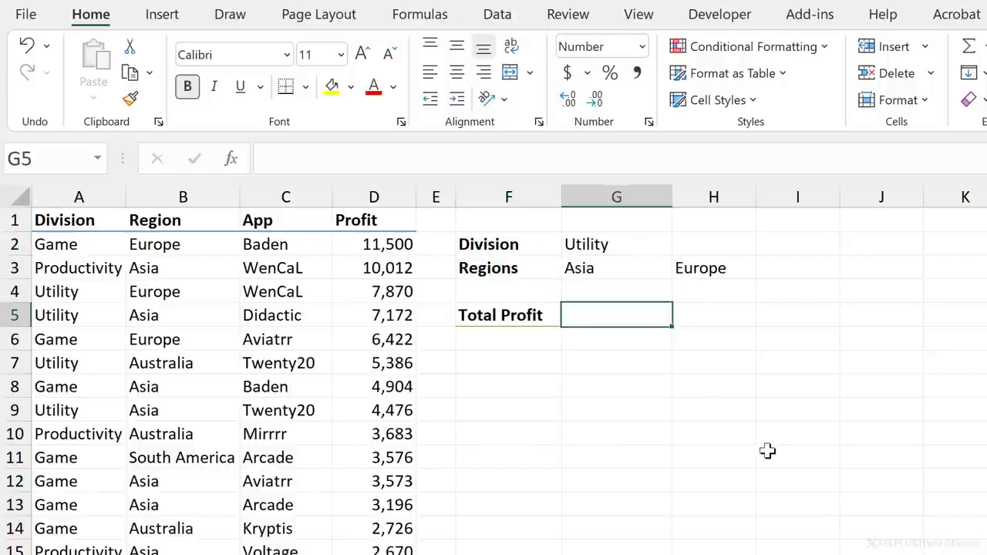
{"action": "type", "text": "=sumif"}
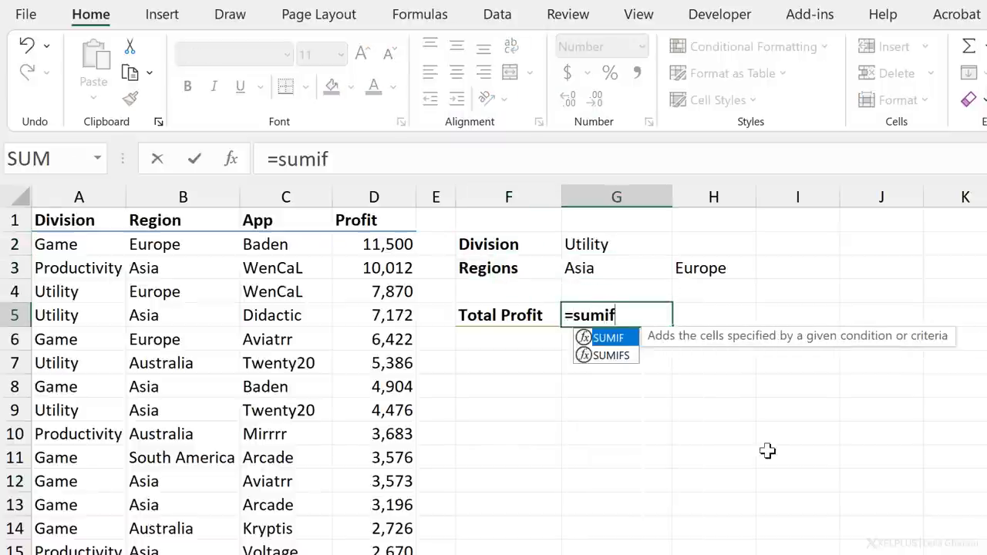
{"action": "mouse_move", "coordinate": [611, 355]}
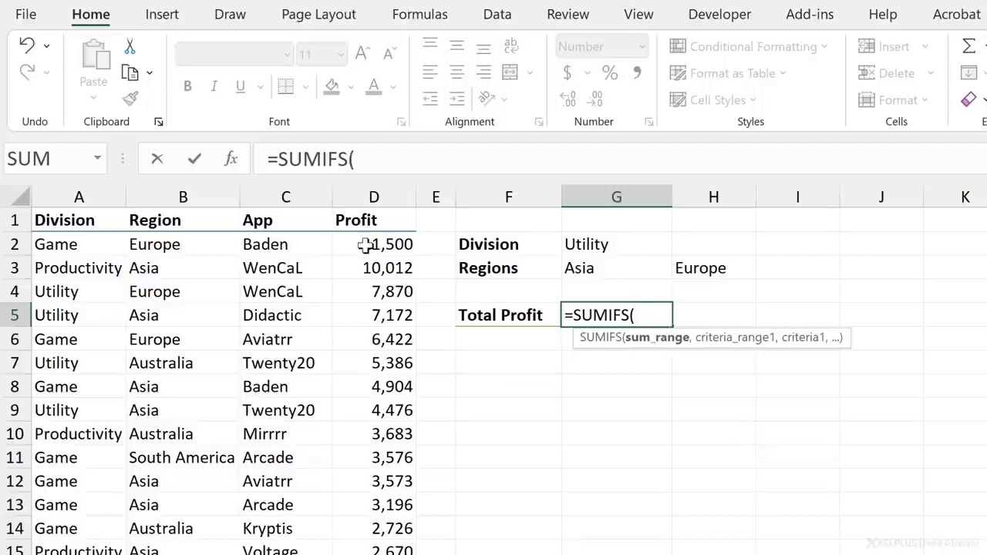
{"action": "key", "text": "ctrl+shift+down"}
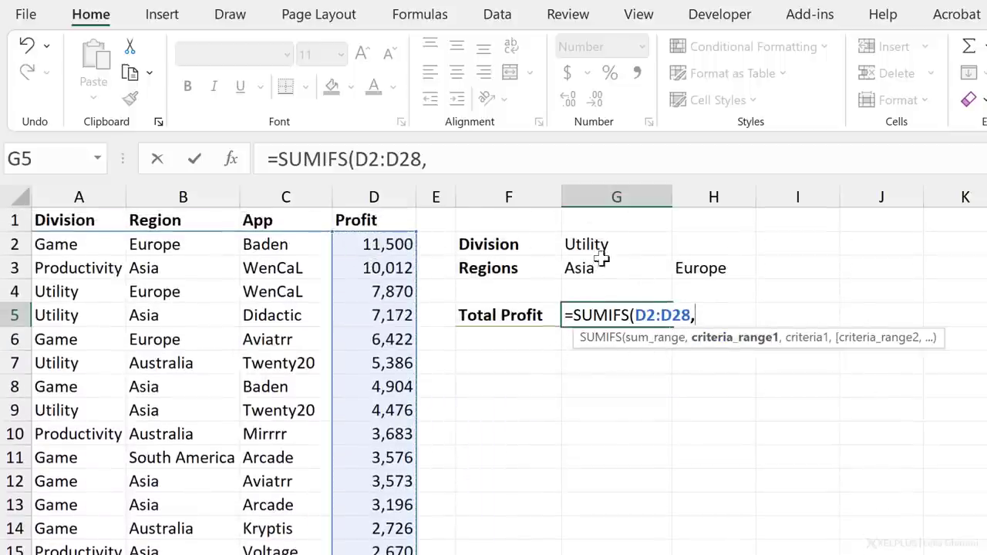
{"action": "mouse_move", "coordinate": [602, 274]}
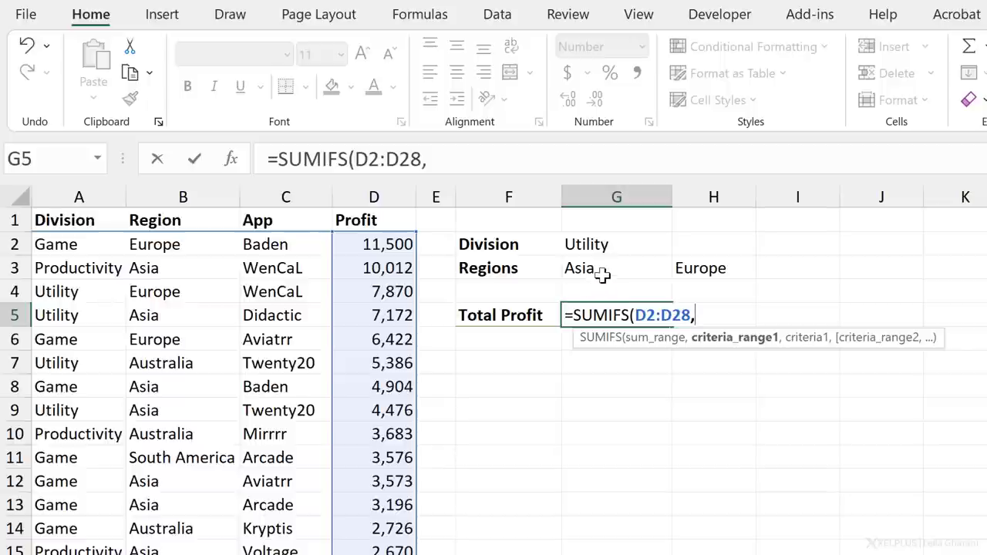
{"action": "mouse_move", "coordinate": [609, 249]}
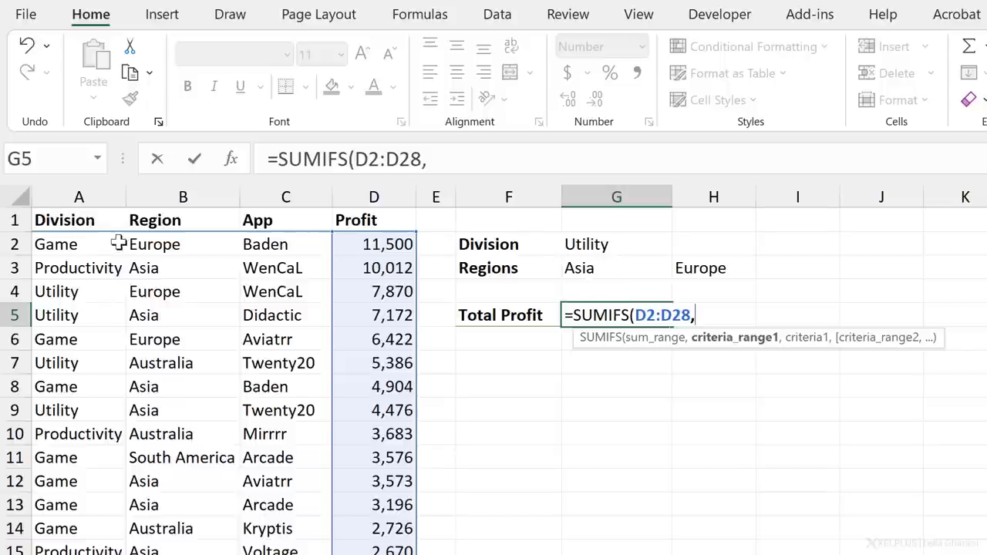
{"action": "left_click", "coordinate": [78, 244]}
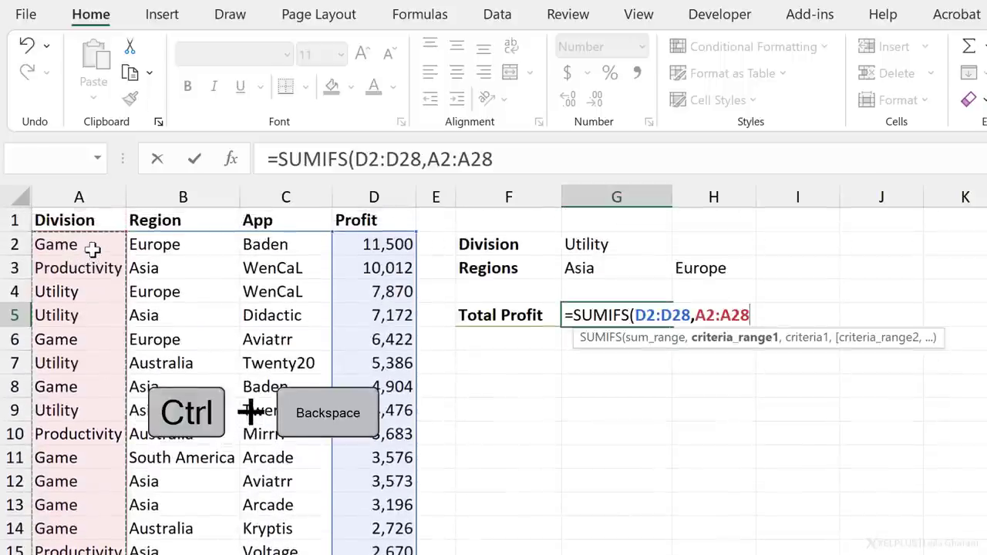
{"action": "type", "text": ",G2"}
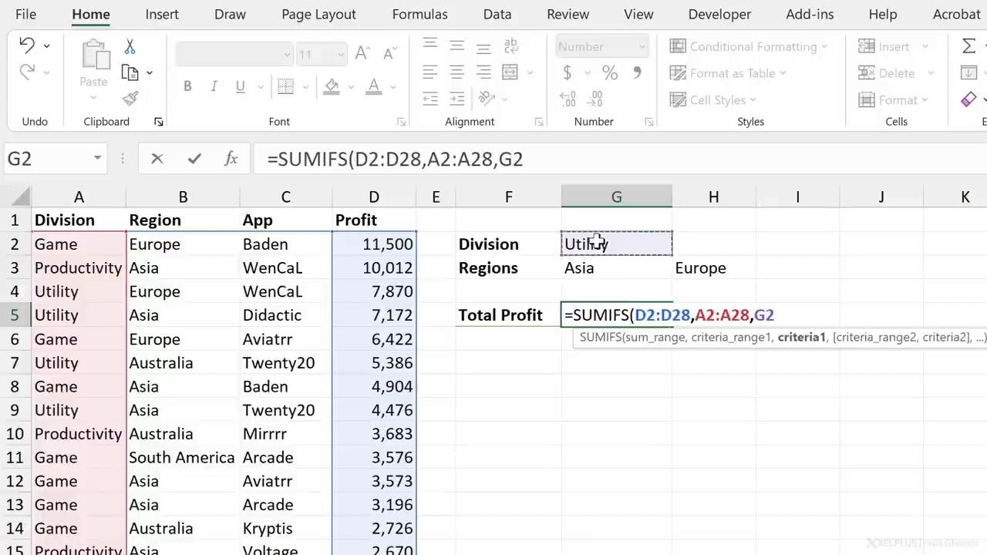
{"action": "type", "text": ",B2:B28"}
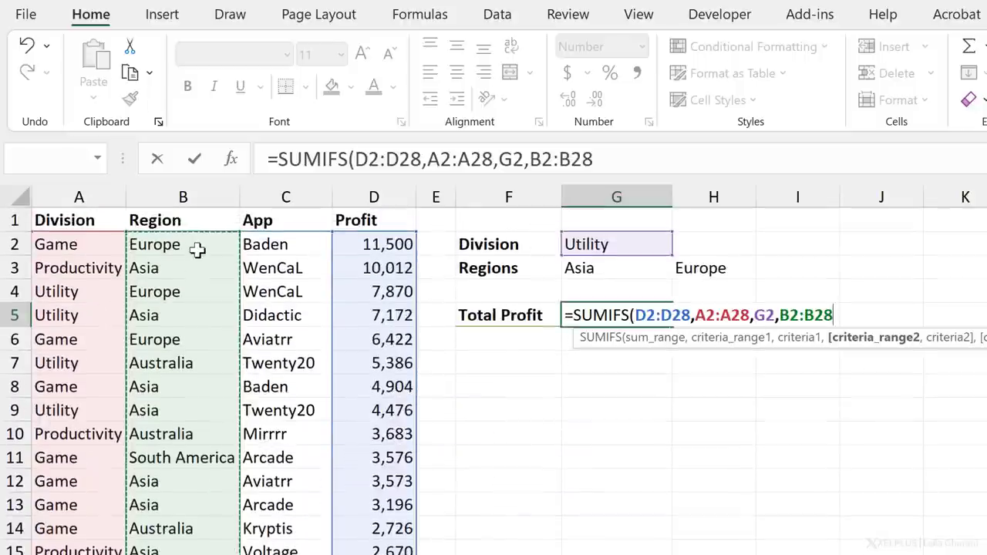
{"action": "type", "text": ","}
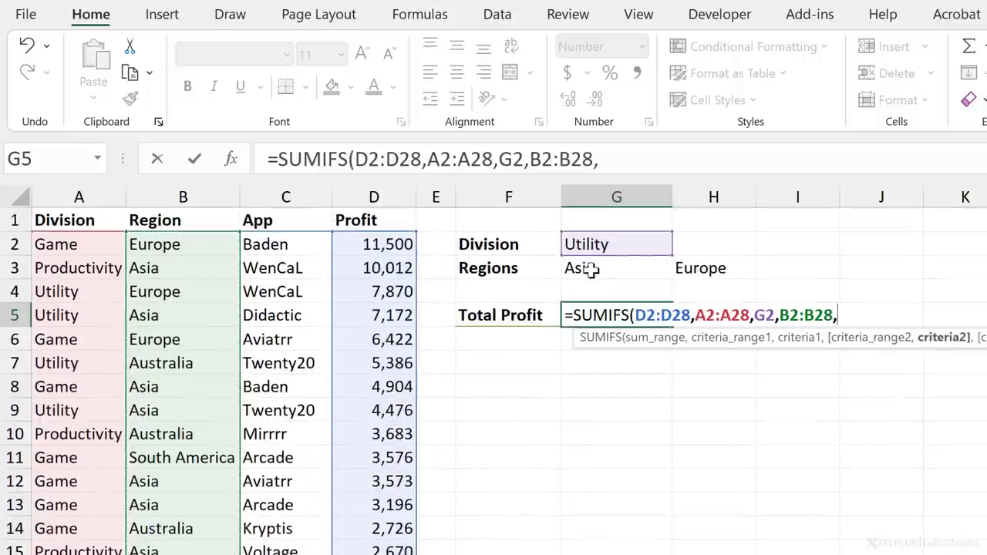
{"action": "left_click", "coordinate": [617, 269]}
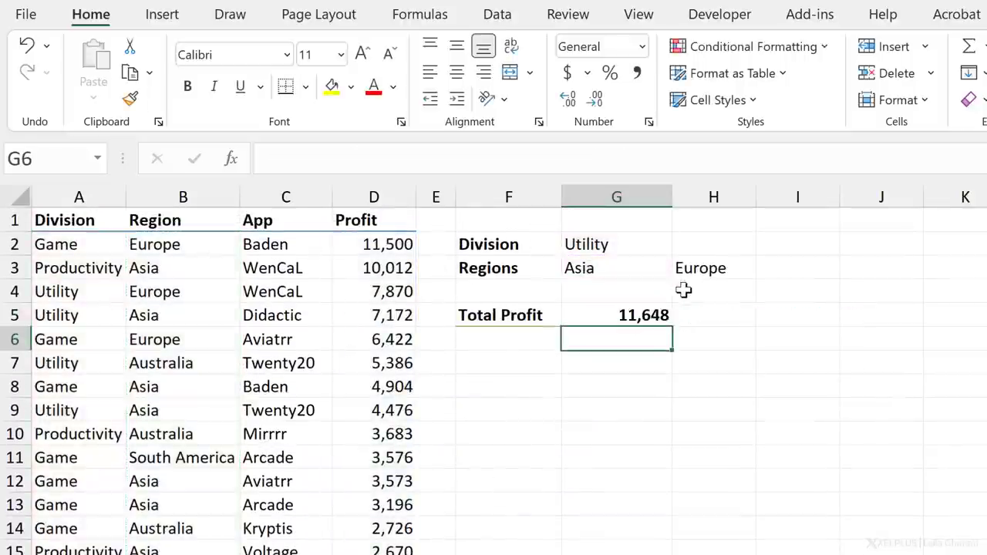
Check the Utility Asia profits 7,172 in D5 and D9, then make the region criterion G3:H3.
{"action": "left_click", "coordinate": [617, 315]}
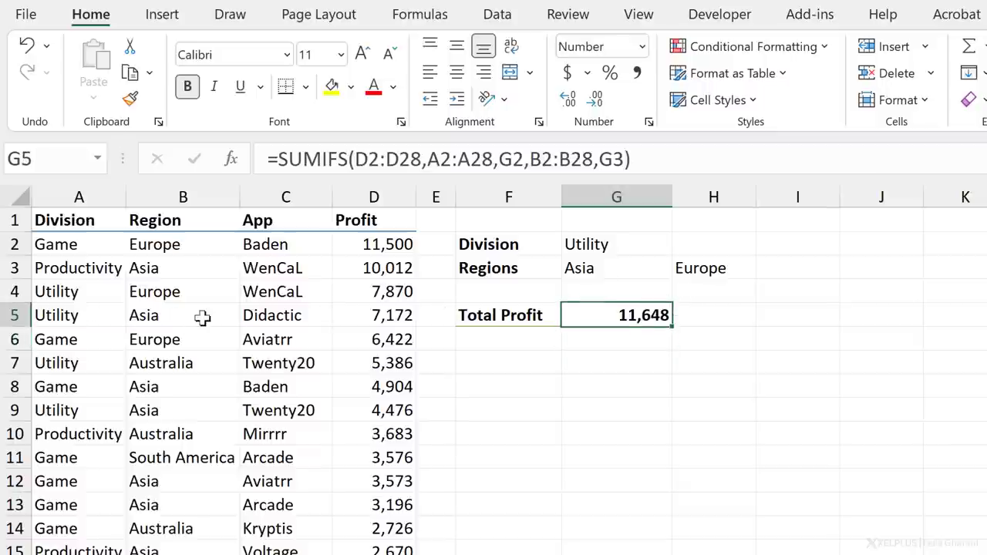
{"action": "left_click", "coordinate": [373, 315]}
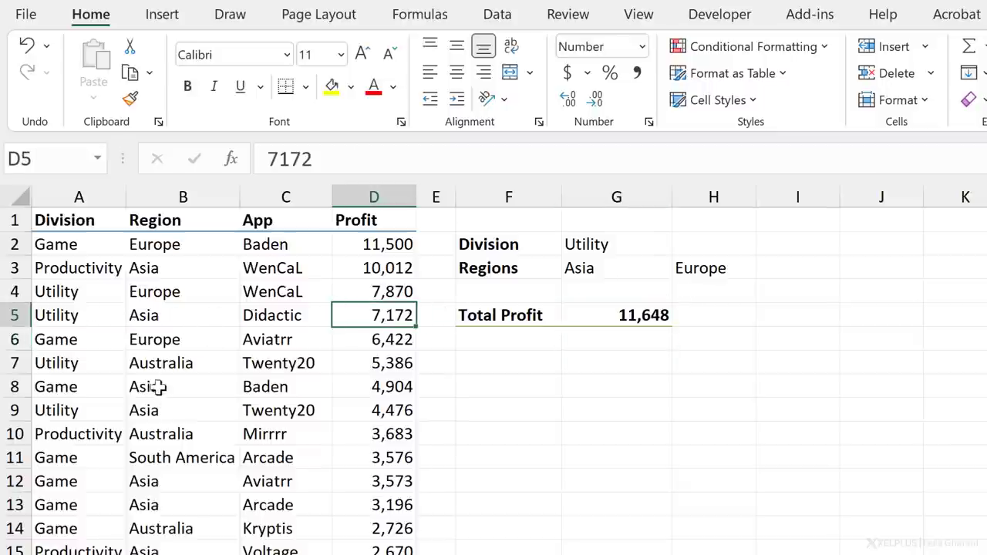
{"action": "left_click", "coordinate": [373, 410]}
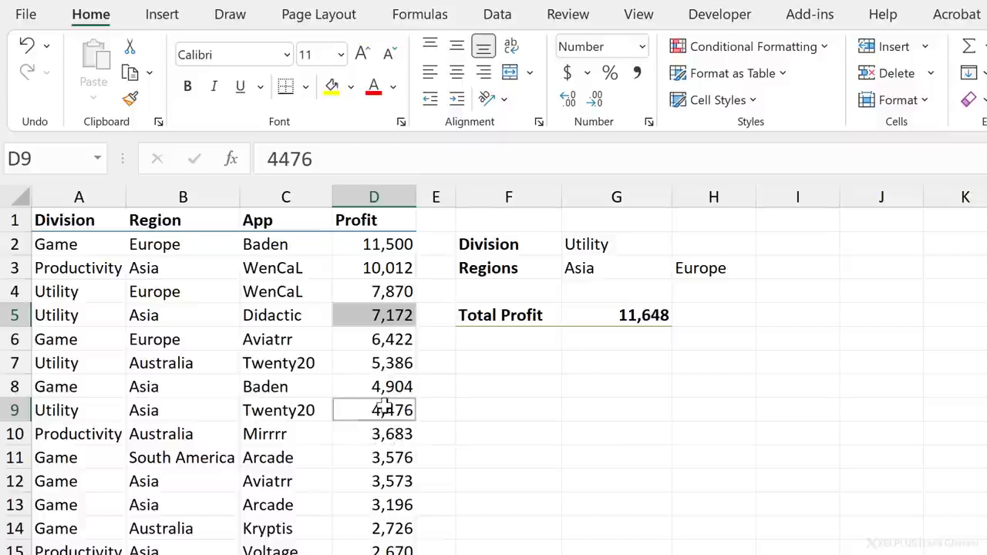
{"action": "mouse_move", "coordinate": [363, 466]}
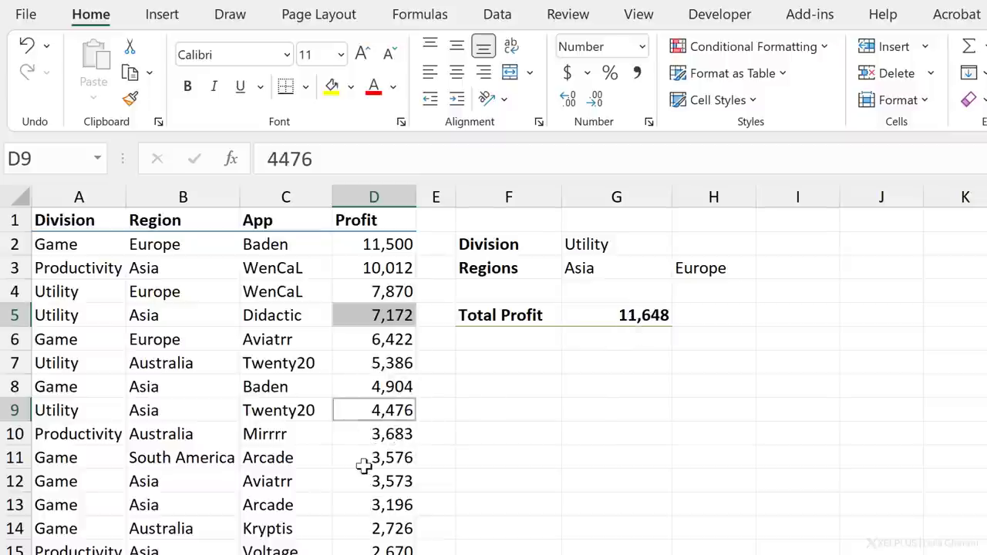
{"action": "scroll", "scroll_direction": "down", "scroll_amount": 3}
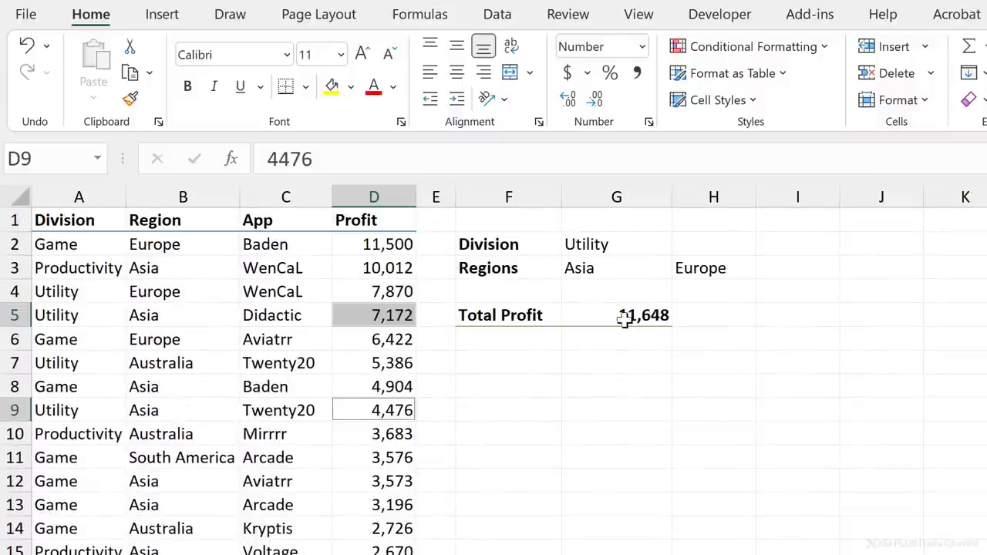
{"action": "left_click", "coordinate": [618, 314]}
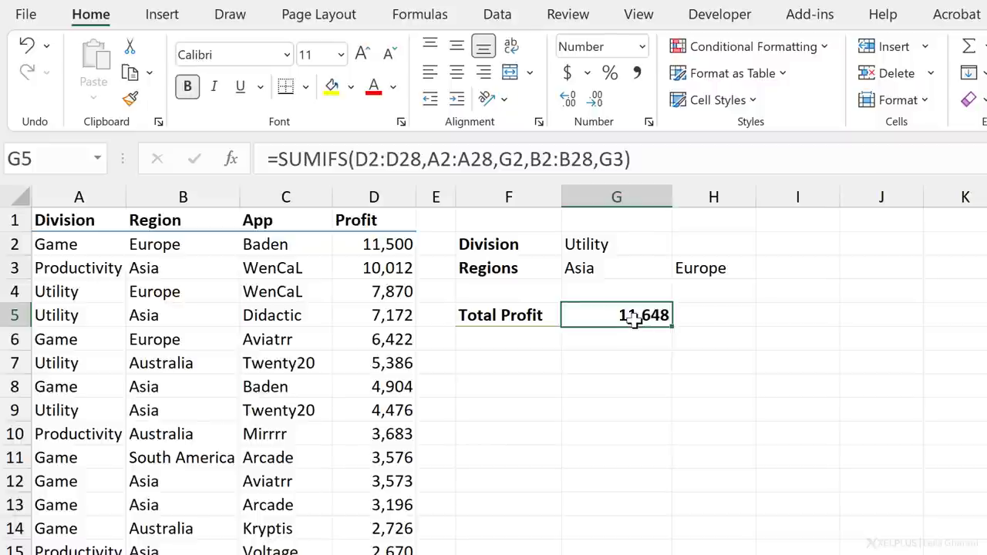
{"action": "mouse_move", "coordinate": [688, 284]}
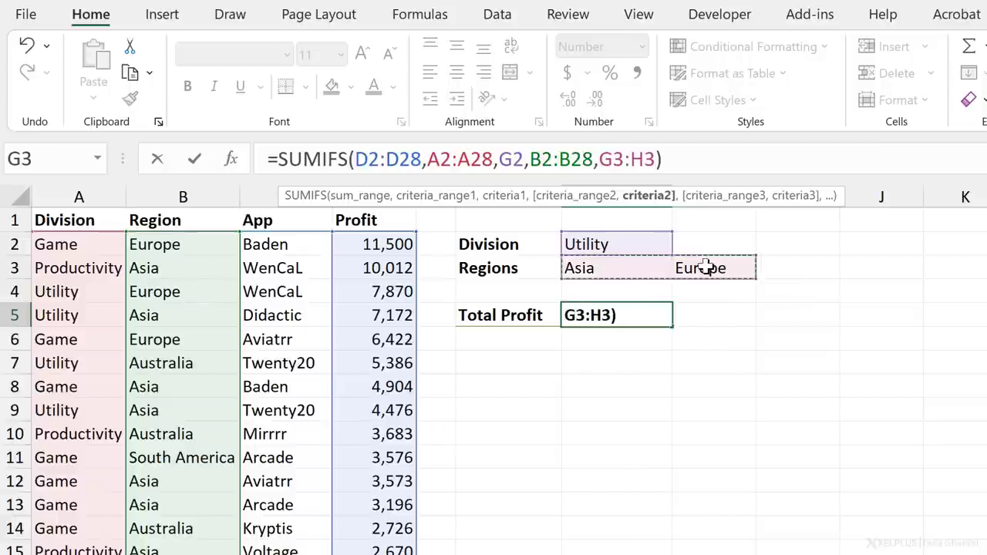
Commit the formula so it returns 11,648 for Asia in G5 and 11,484 for Europe in H5.
{"action": "key", "text": "Enter"}
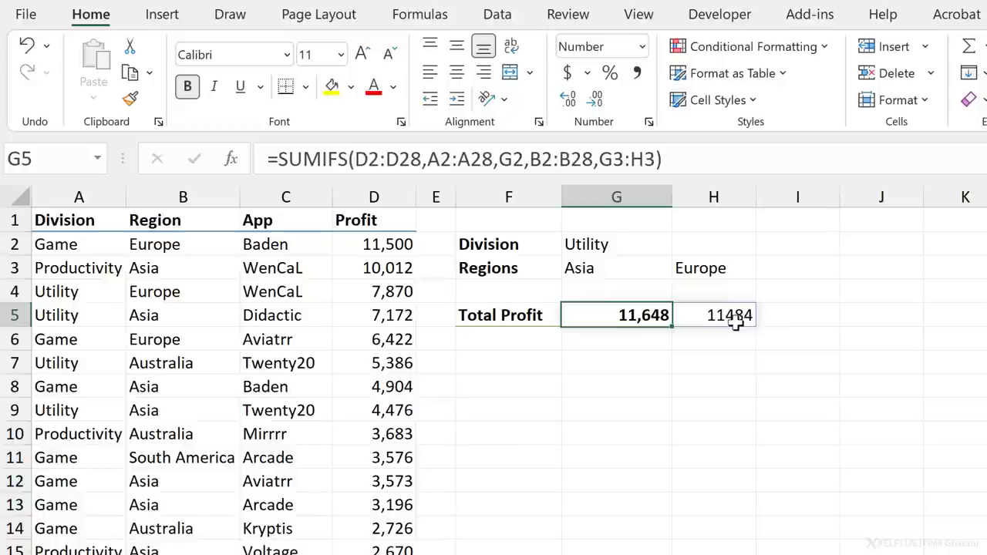
{"action": "mouse_move", "coordinate": [646, 322]}
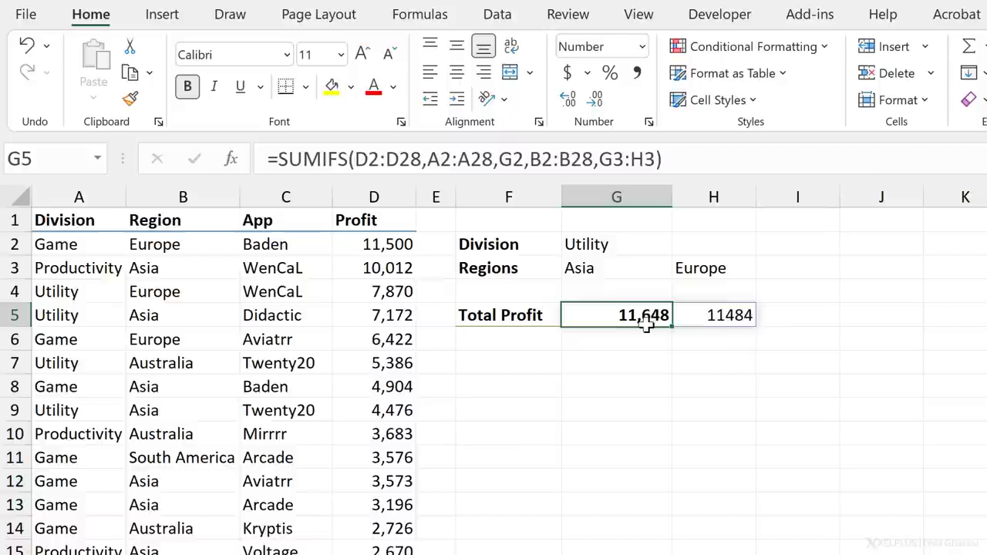
{"action": "mouse_move", "coordinate": [635, 320]}
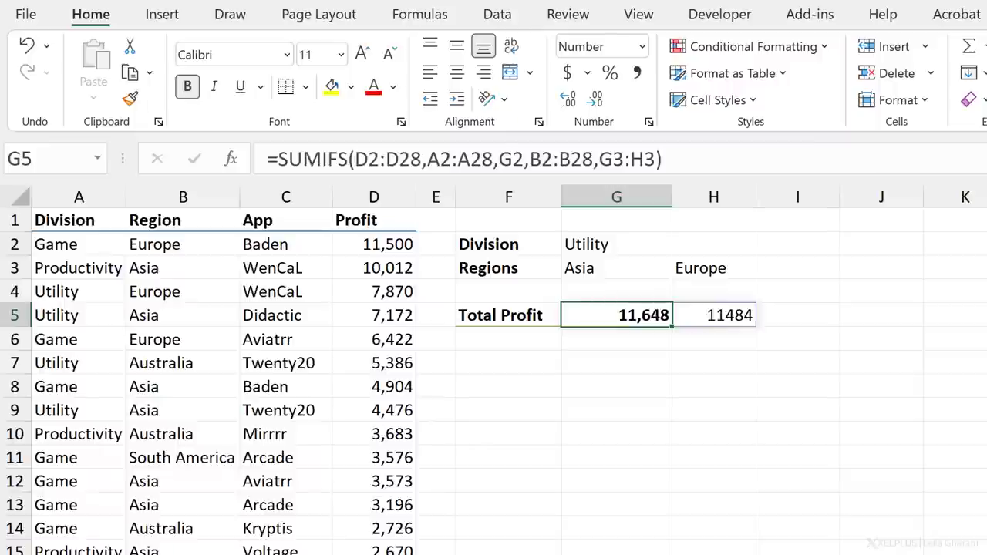
{"action": "mouse_move", "coordinate": [279, 159]}
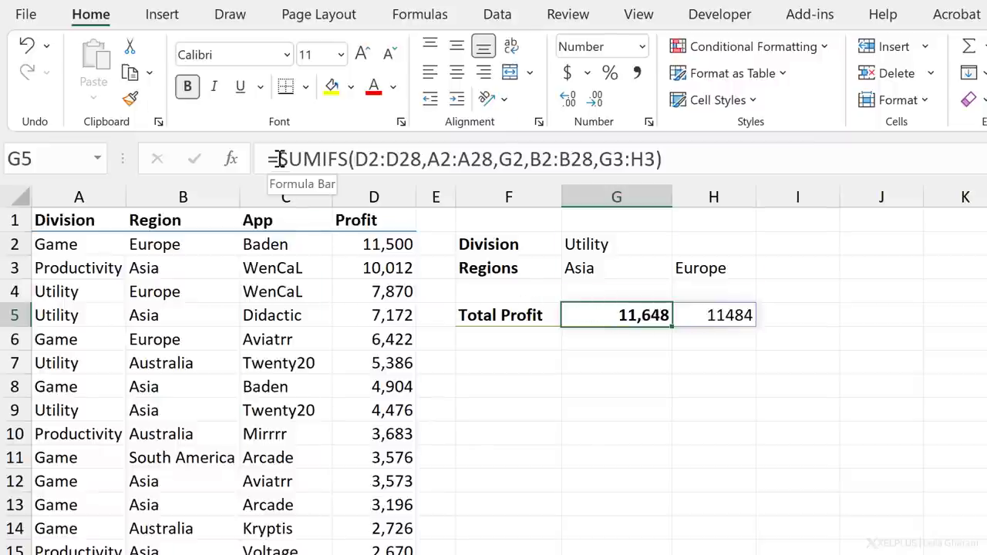
Wrap the SUMIFS in SUM for a combined total of 23,132, then reopen G5 for editing.
{"action": "type", "text": "sum"}
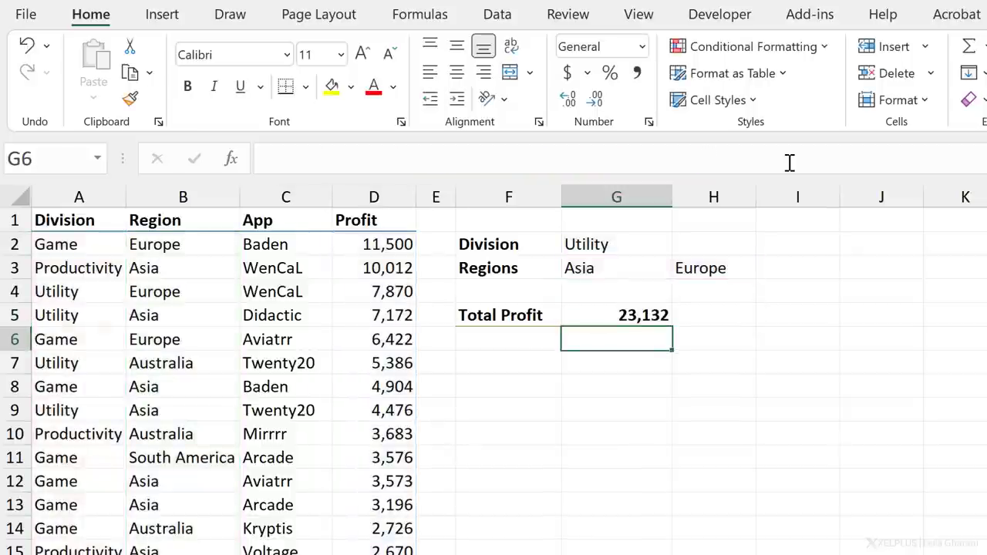
{"action": "left_click", "coordinate": [617, 315]}
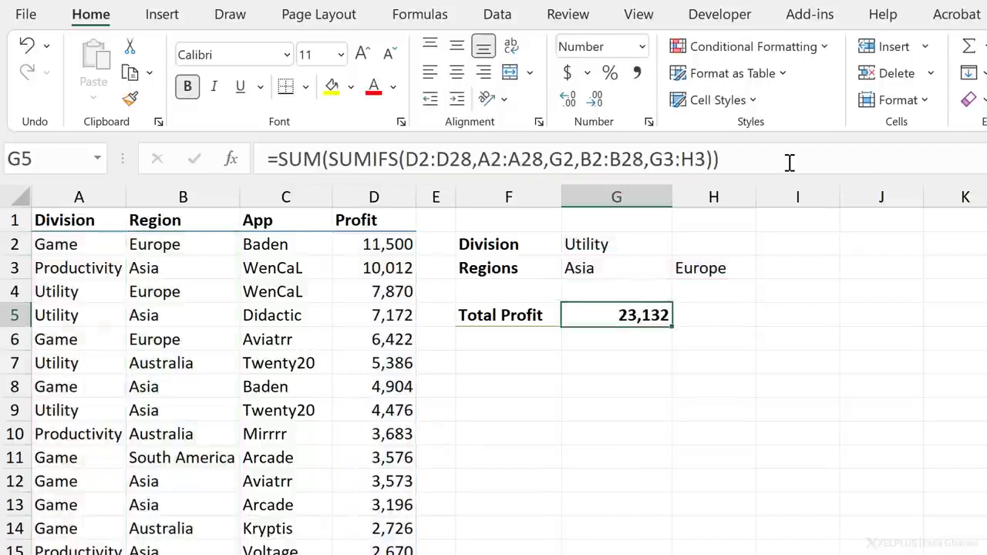
{"action": "double_click", "coordinate": [617, 315]}
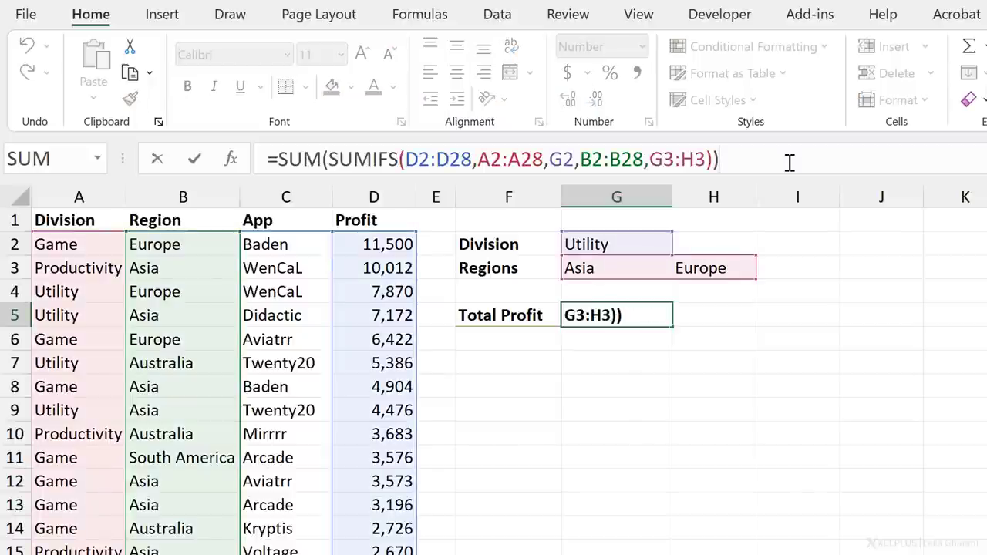
{"action": "key", "text": "ctrl+shift+enter"}
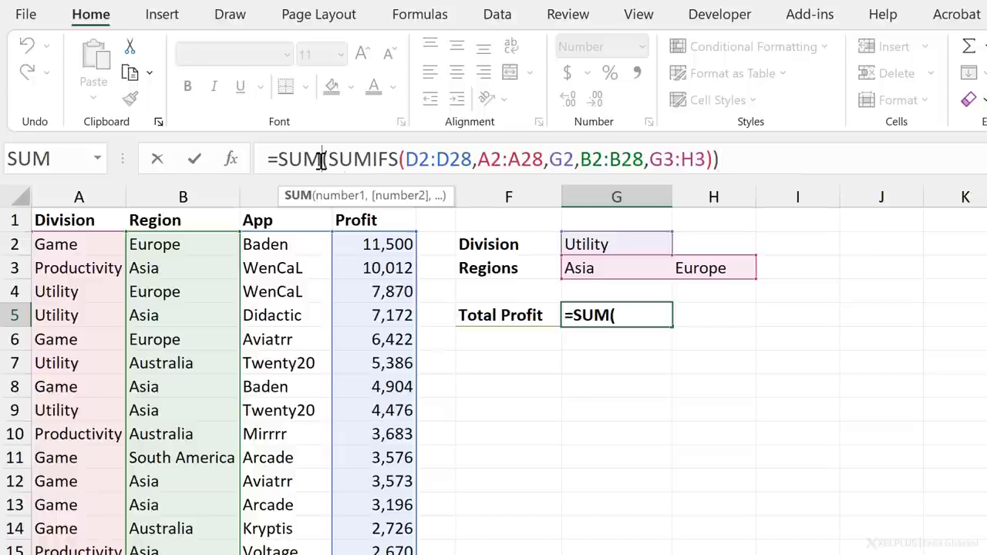
Replace SUM with SUMPRODUCT around the SUMIFS, still totalling 23,132.
{"action": "type", "text": "product"}
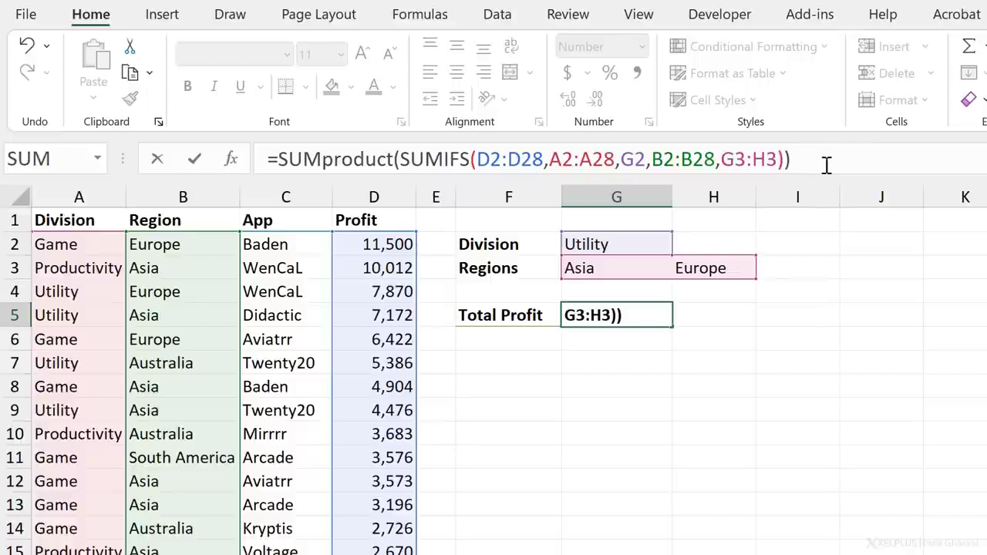
{"action": "key", "text": "Enter"}
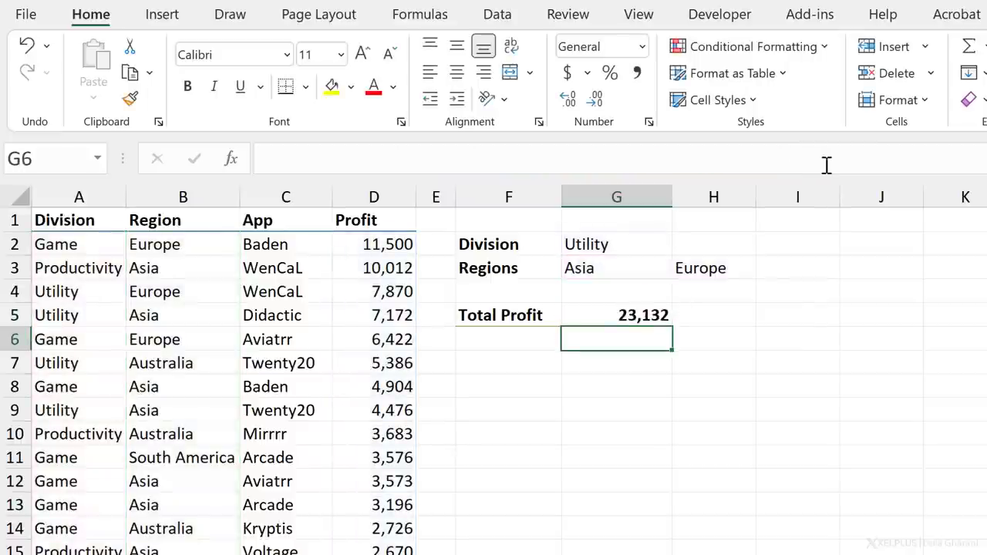
{"action": "left_click", "coordinate": [617, 314]}
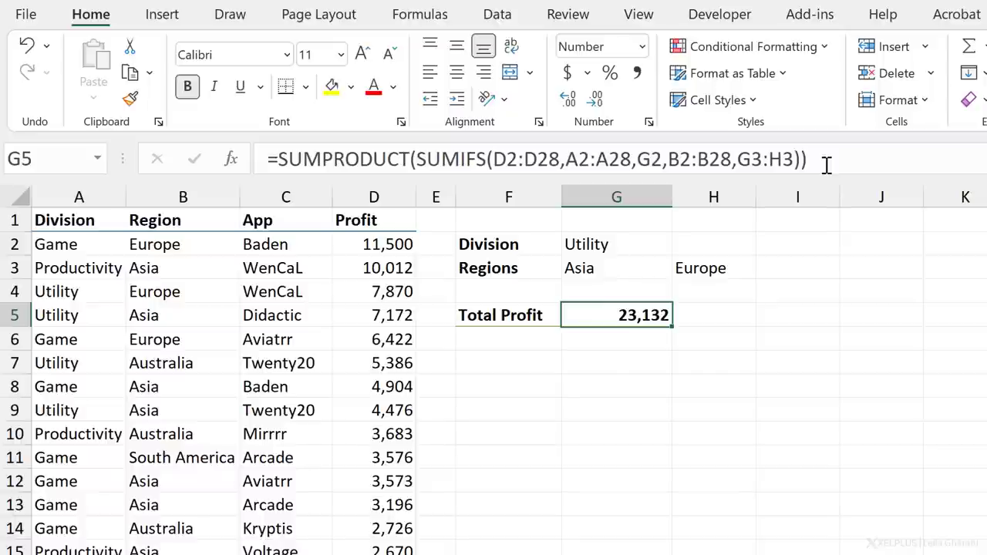
{"action": "mouse_move", "coordinate": [324, 173]}
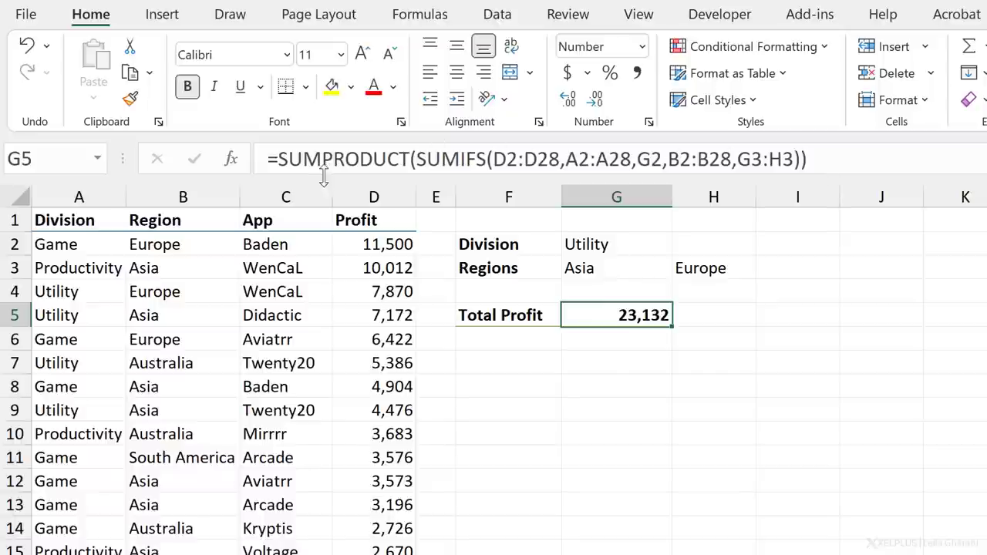
{"action": "mouse_move", "coordinate": [688, 382]}
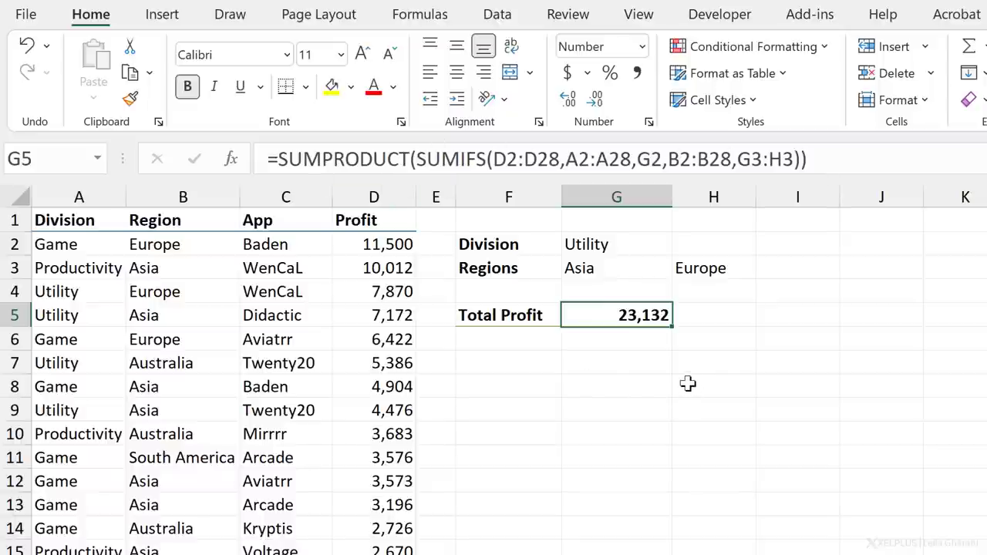
{"action": "mouse_move", "coordinate": [734, 278]}
{"action": "type", "text": "Australia"}
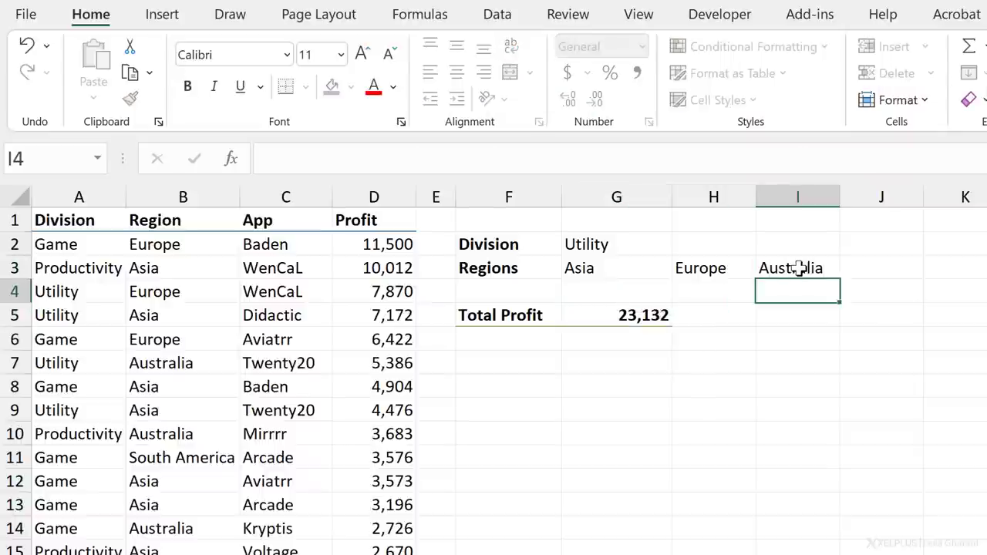
Extend the region criteria to G3:I3 including Australia, raising Total Profit to 28,518.
{"action": "left_click", "coordinate": [617, 314]}
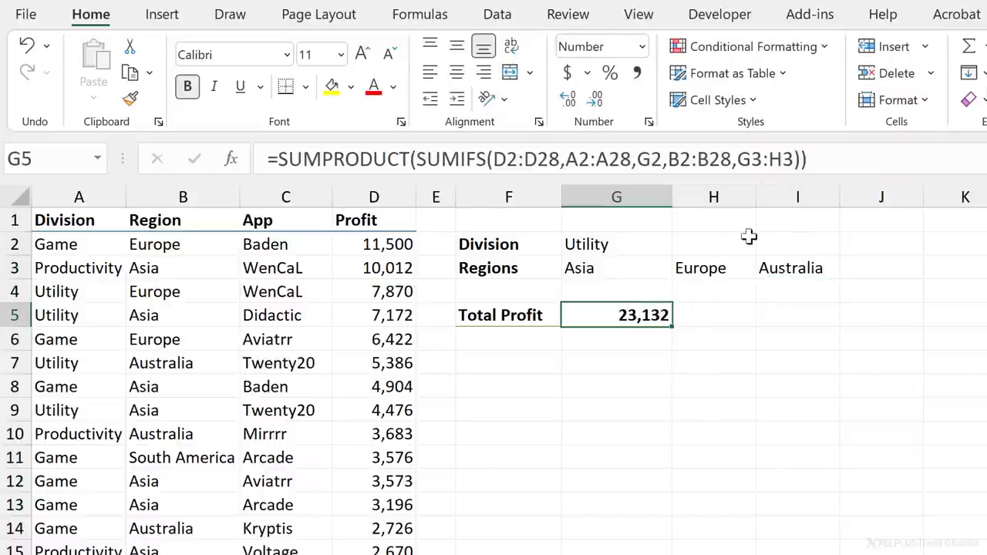
{"action": "double_click", "coordinate": [617, 314]}
{"action": "type", "text": "I"}
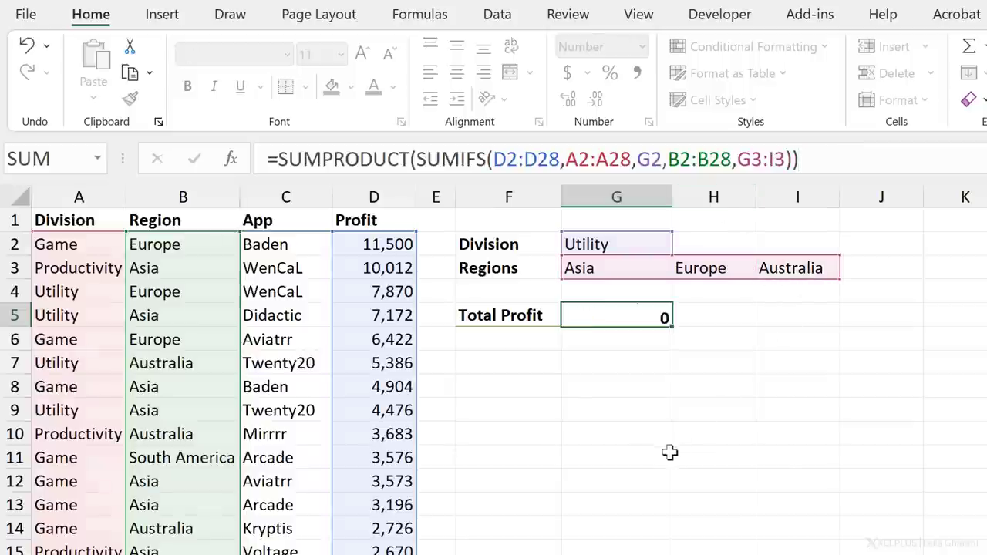
{"action": "key", "text": "enter"}
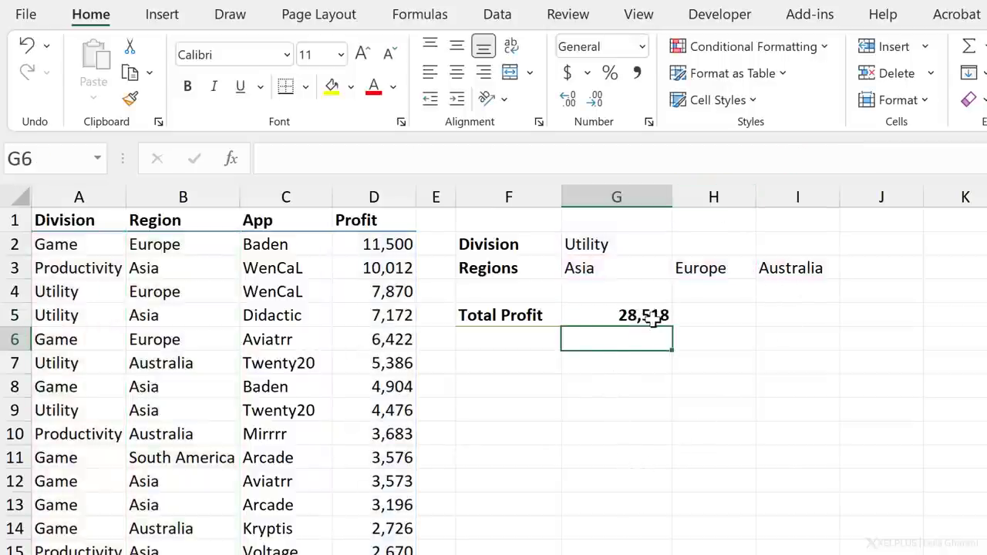
{"action": "left_click", "coordinate": [617, 314]}
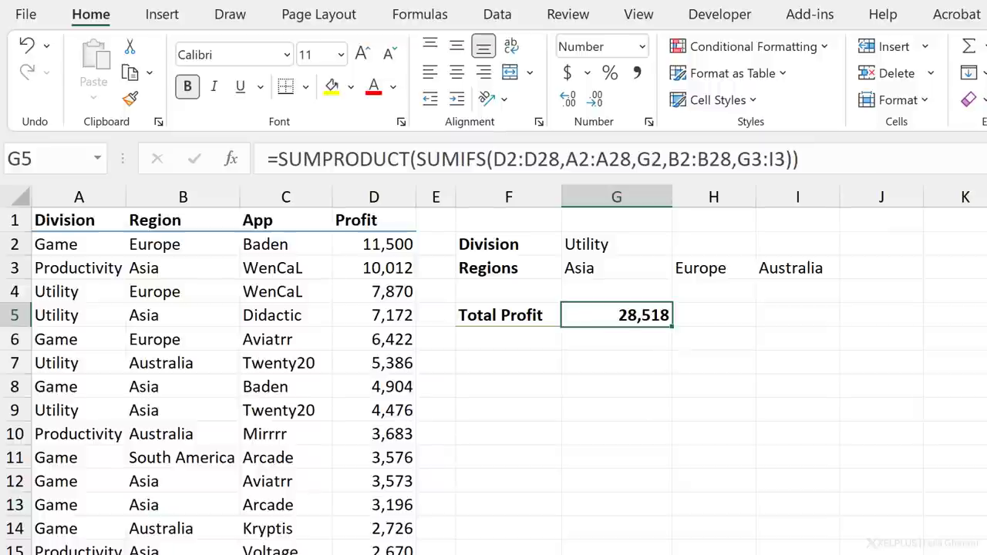